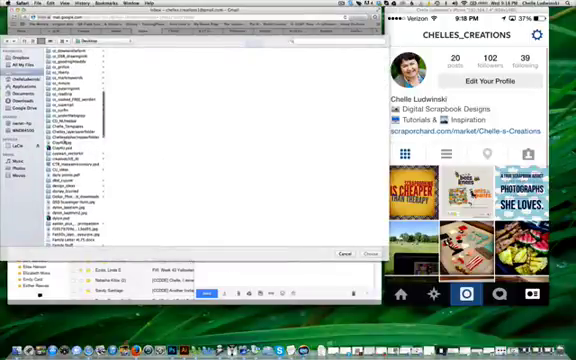
Scroll the Gmail inbox on the Mac while the phone shows the Sent mailbox.
scroll("down", 3)
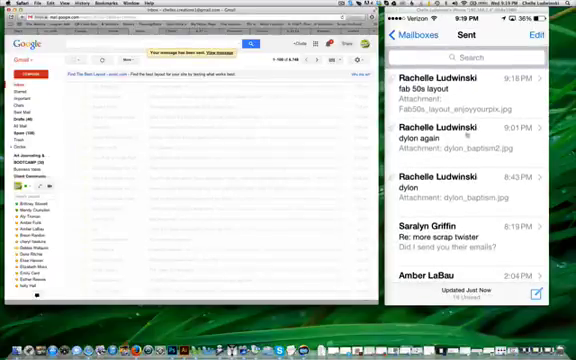
Open the sent email carrying the scrapbook layout attachment.
left_click(470, 90)
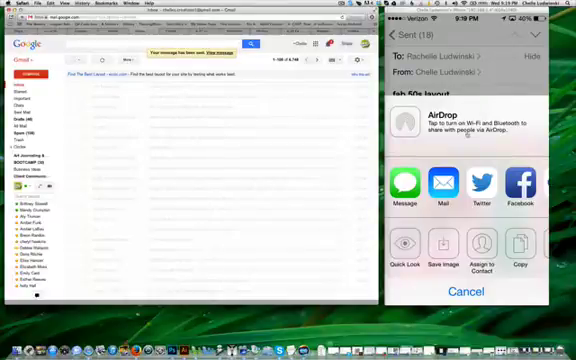
Save the attached layout image to the phone's photos.
left_click(464, 292)
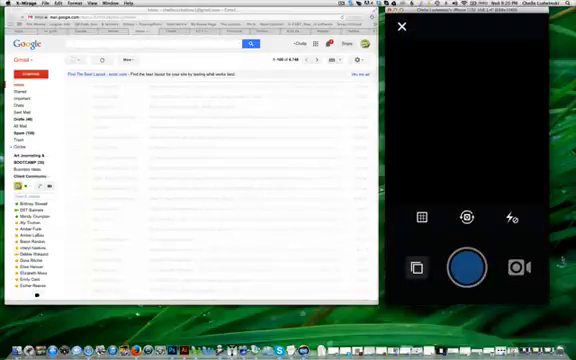
Select the saved scrapbook layout image and continue past the filters to the caption screen.
left_click(462, 264)
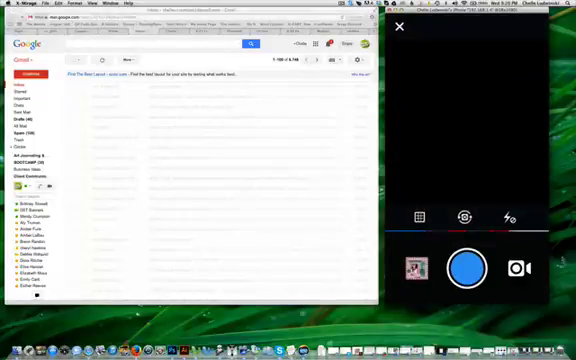
left_click(414, 268)
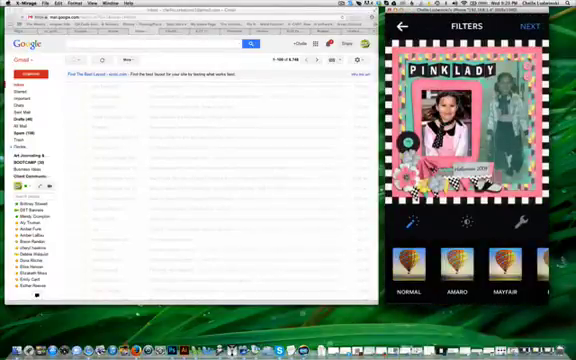
scroll("left", 3)
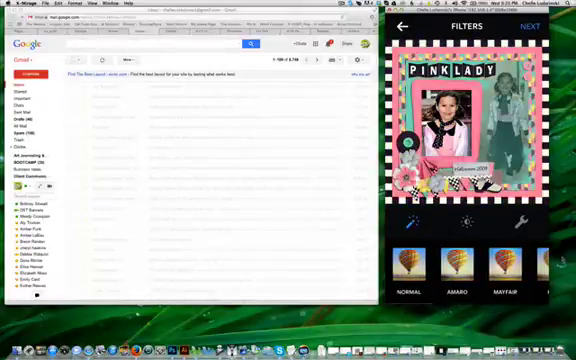
left_click(538, 24)
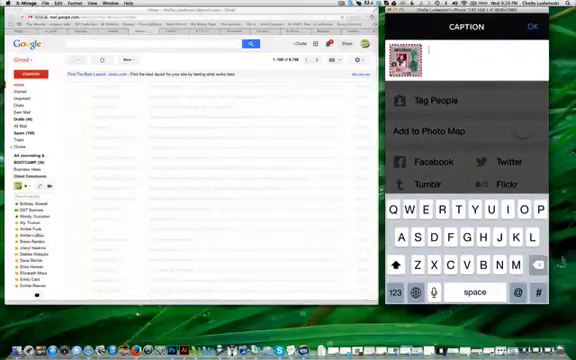
Enter a caption crediting the fabulous 50s kit by its designer's creations account.
left_click(452, 210)
type("Created with fabulous 50s")
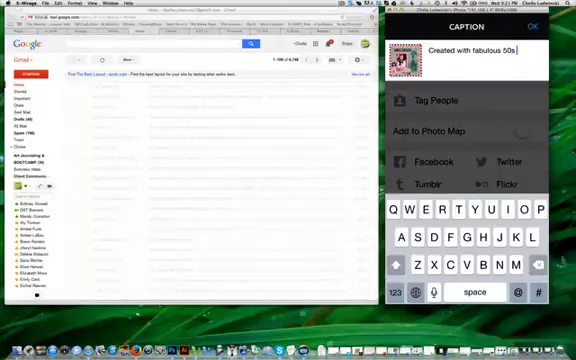
type("by Chelles C")
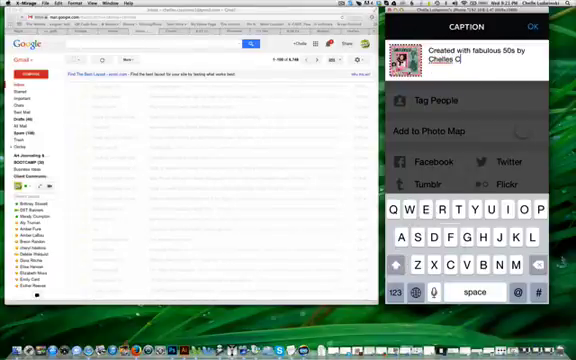
left_click(528, 212)
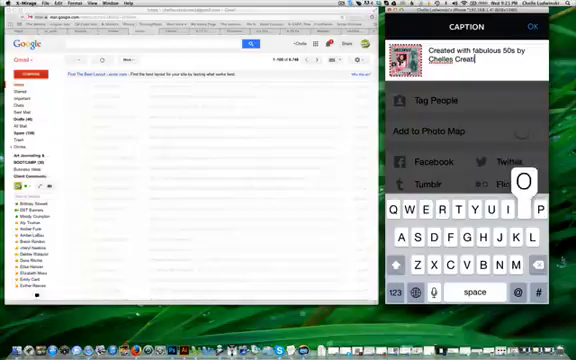
type("ion")
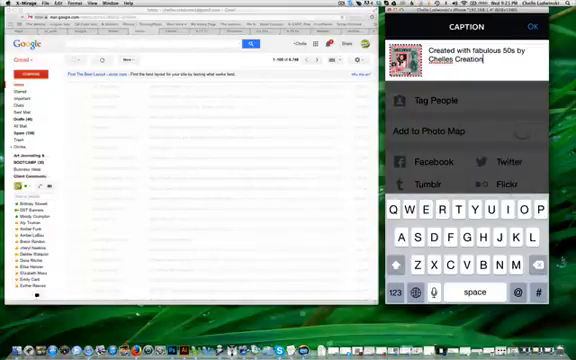
type("s by")
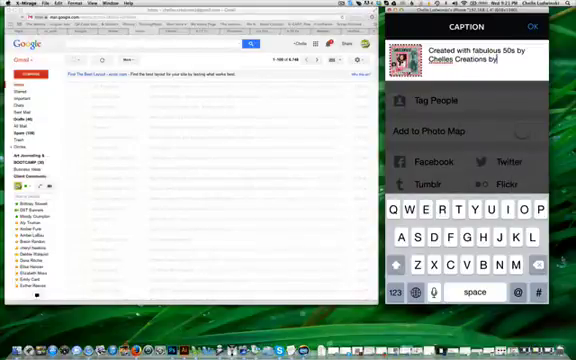
left_click(464, 212)
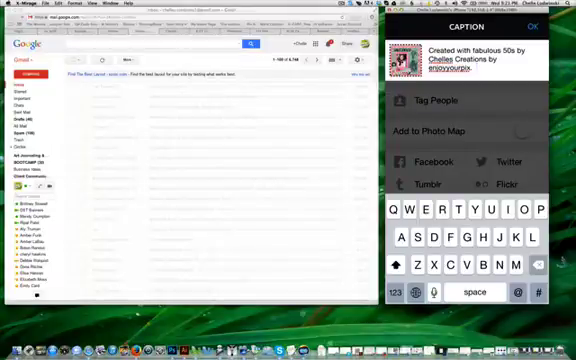
left_click(404, 292)
type(" #chell")
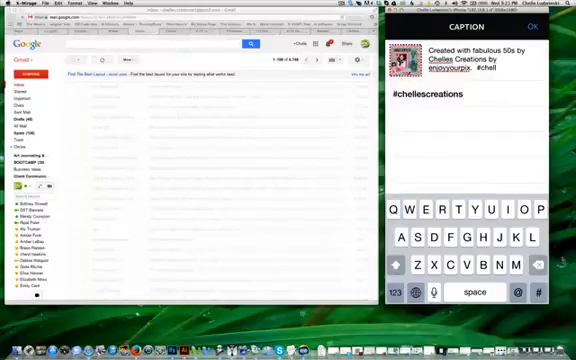
Add the chellescreations tag and hashtags #digiscrap and #digitalscrapbooking, then reach the Share screen.
left_click(410, 300)
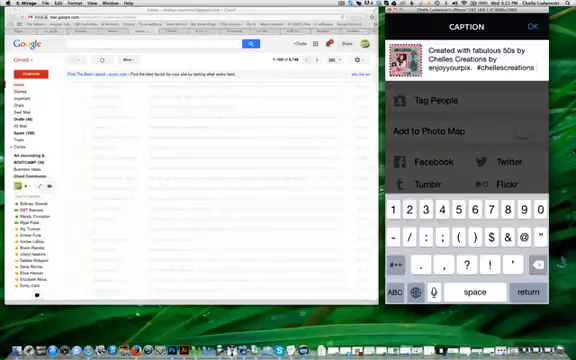
left_click(406, 292)
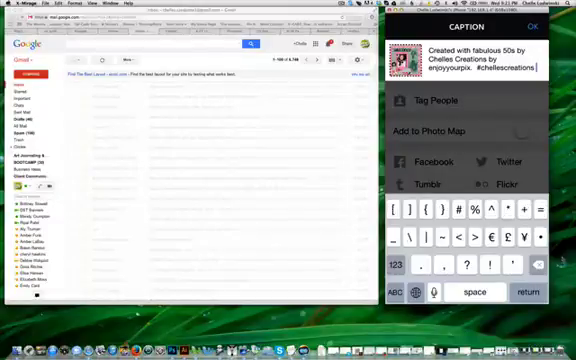
type("#digiscrap")
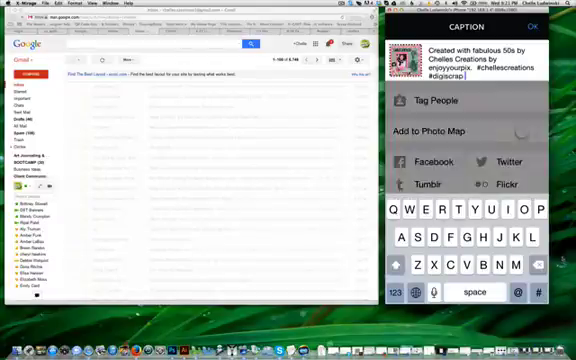
left_click(406, 292)
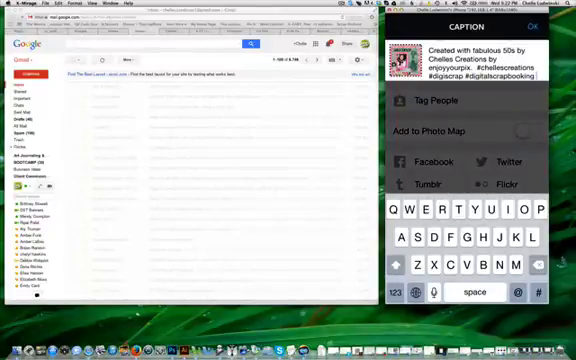
left_click(560, 28)
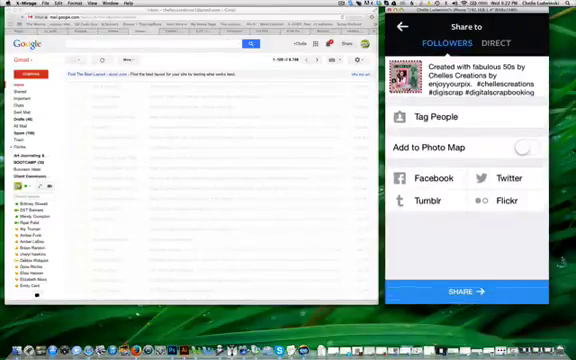